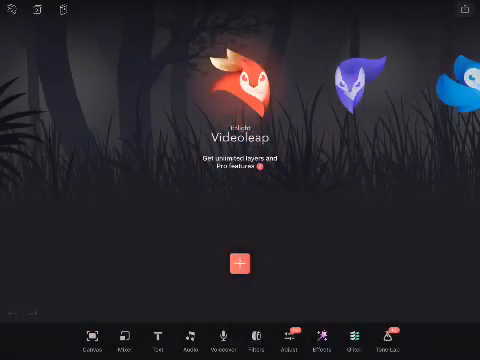
# Start a new video project from the Videoleap home screen
pyautogui.click(240, 263)
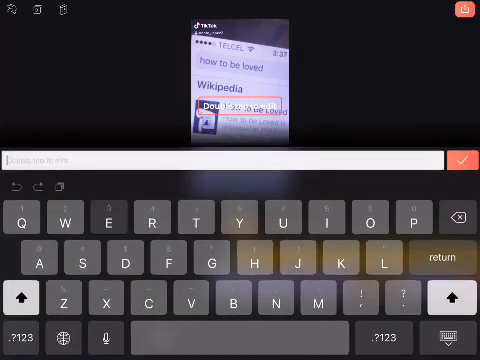
# Add a text caption reading 'Edited with video' to the clip
pyautogui.write('Edited with')
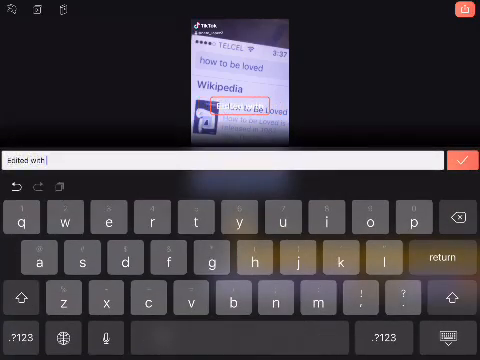
pyautogui.write('video')
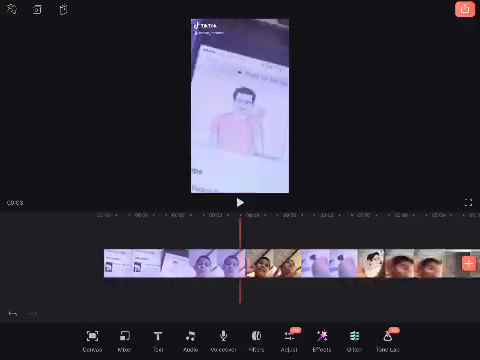
# Export the project to Photos at 4K resolution and 60 frames per second
pyautogui.click(463, 10)
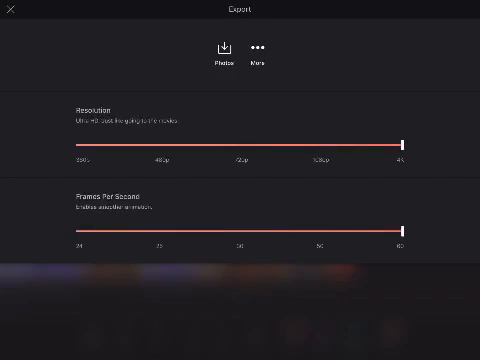
pyautogui.click(222, 50)
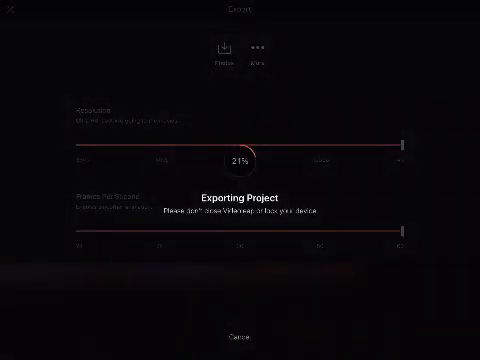